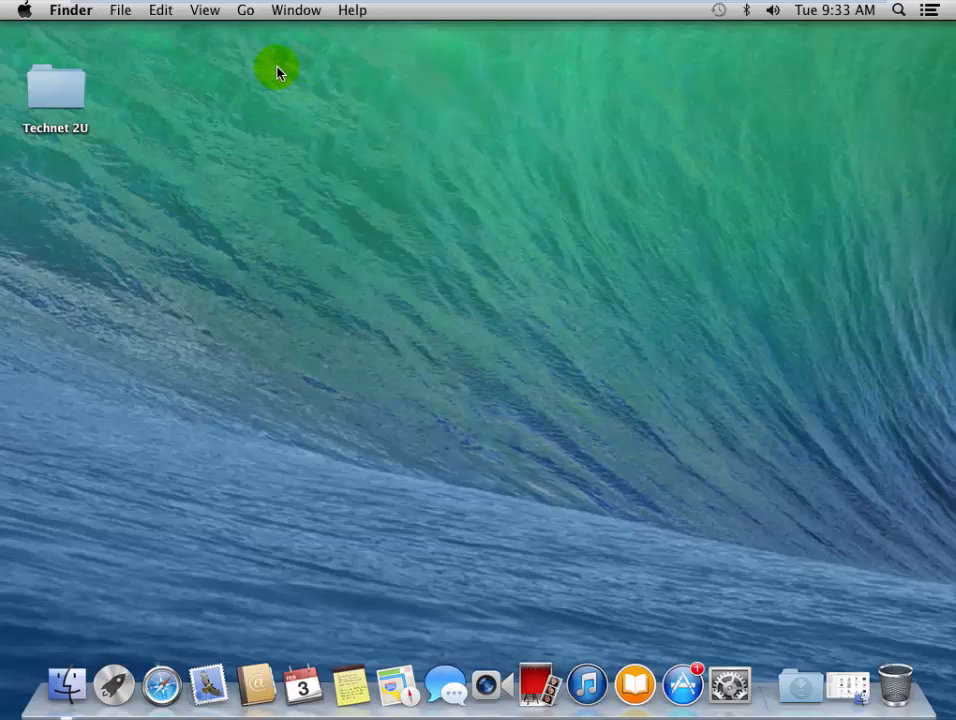
mouse_move(290, 76)
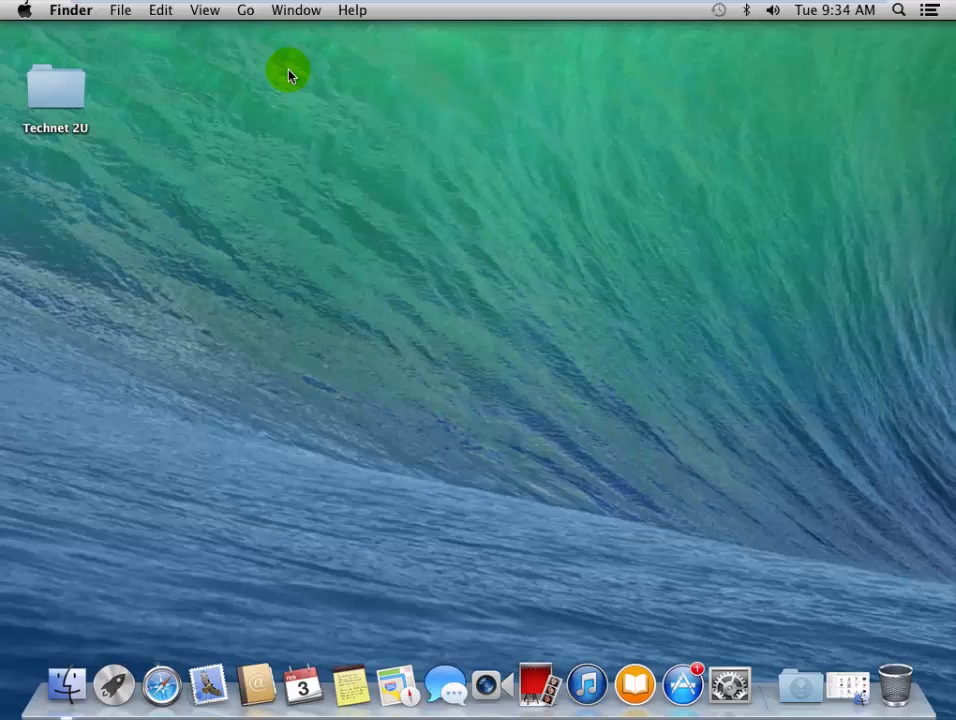
mouse_move(280, 50)
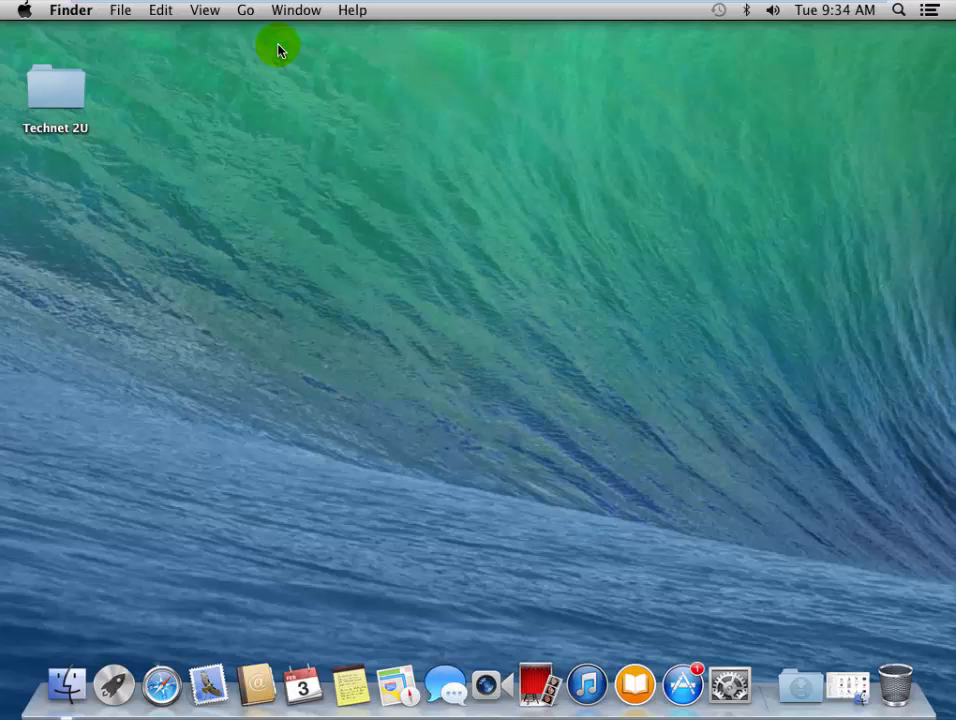
Go to the Utilities folder from Finder and launch Disk Utility
left_click(244, 10)
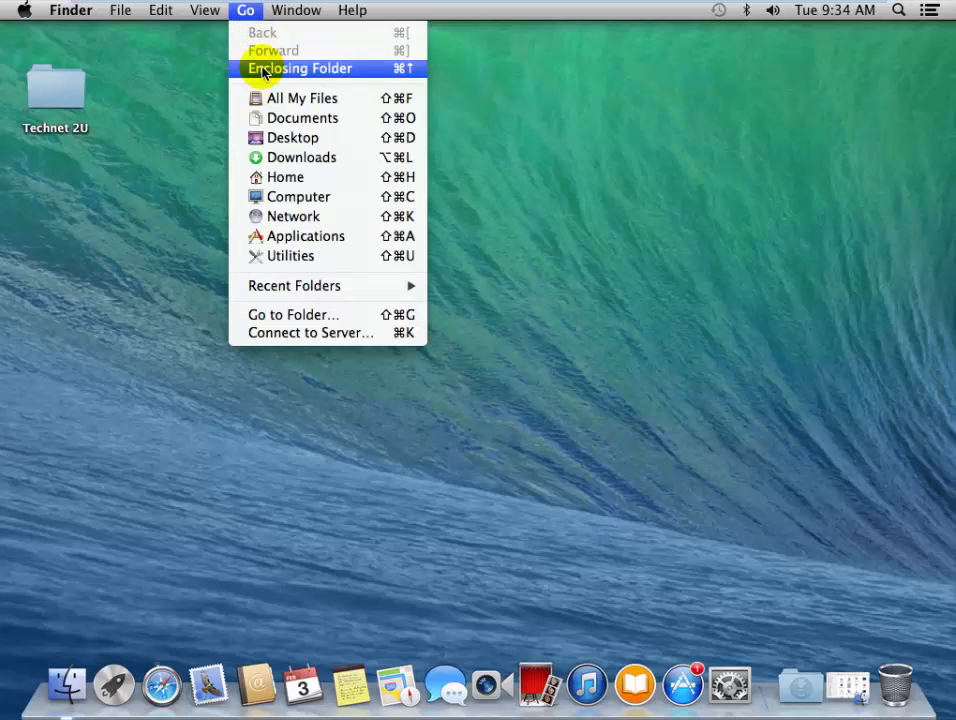
mouse_move(290, 256)
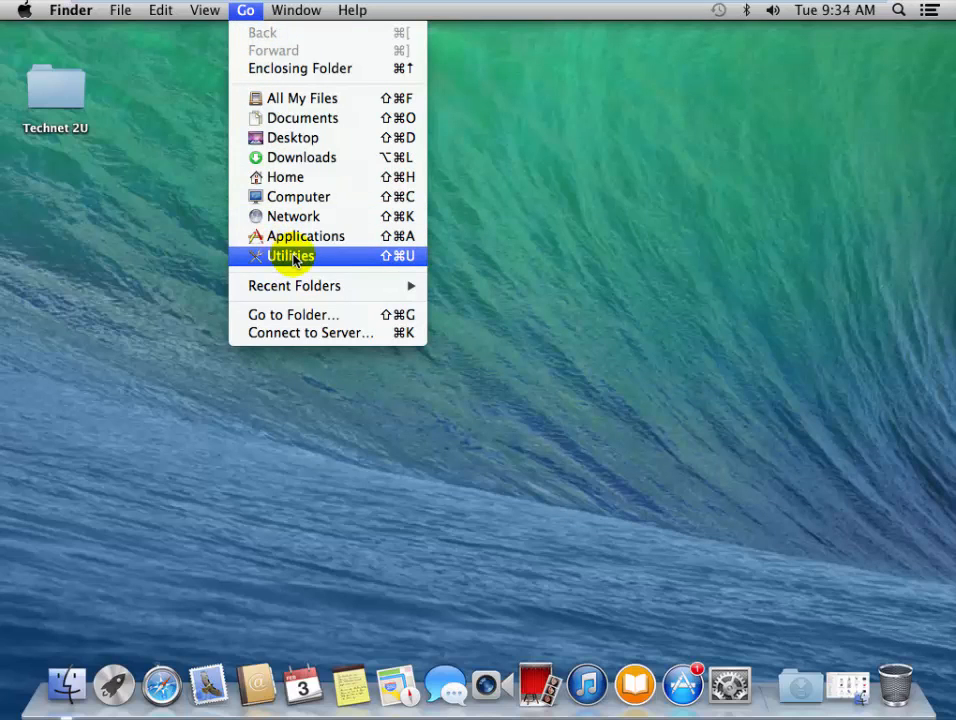
left_click(288, 256)
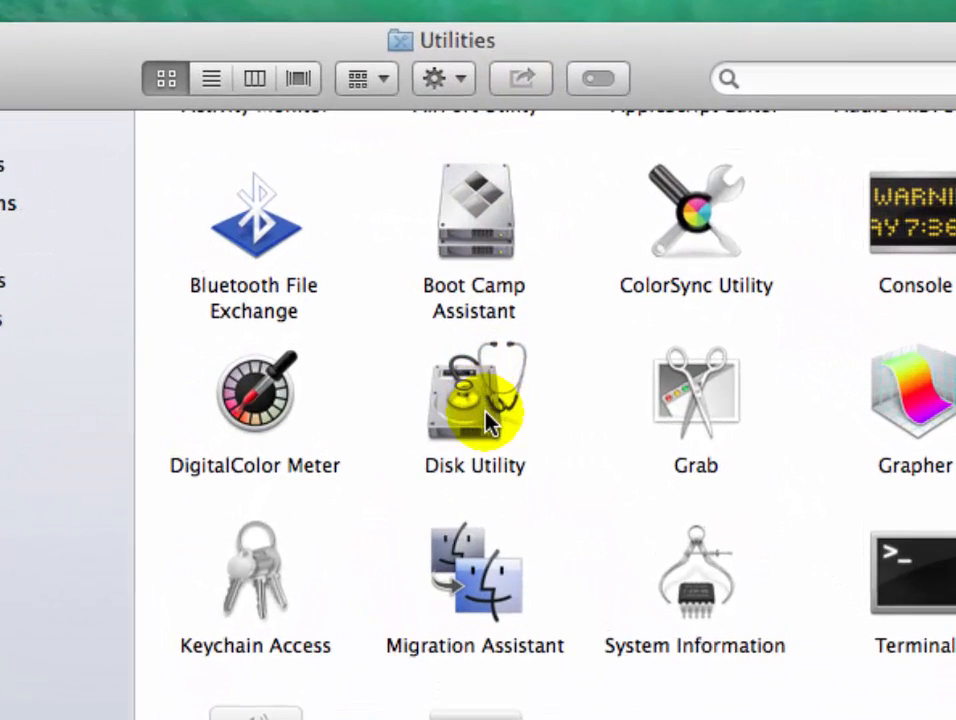
left_click(474, 390)
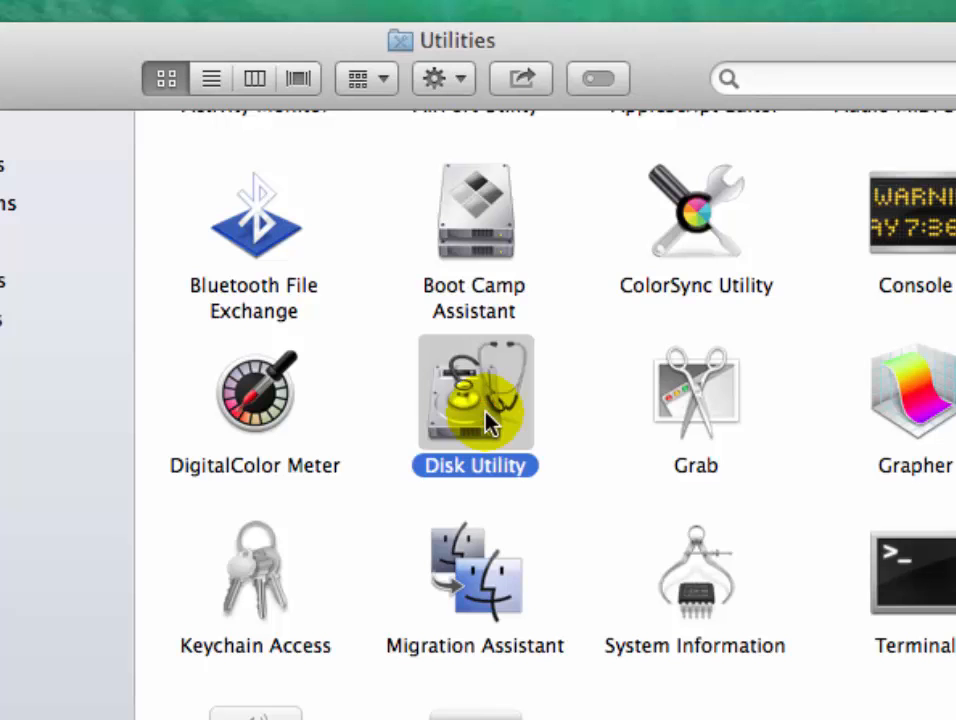
left_click(476, 396)
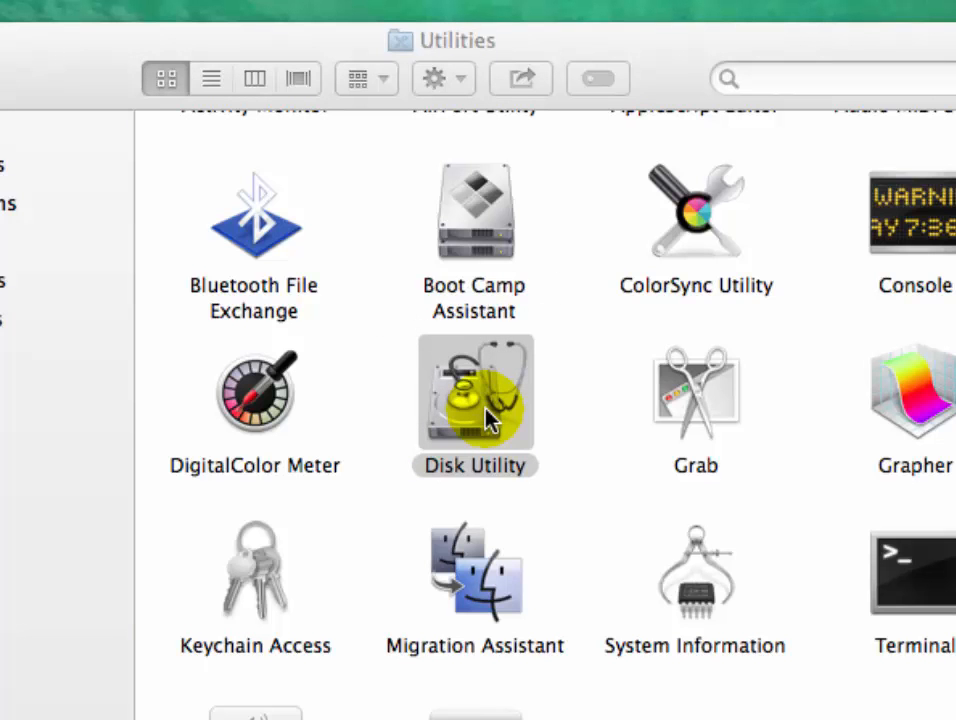
double_click(476, 392)
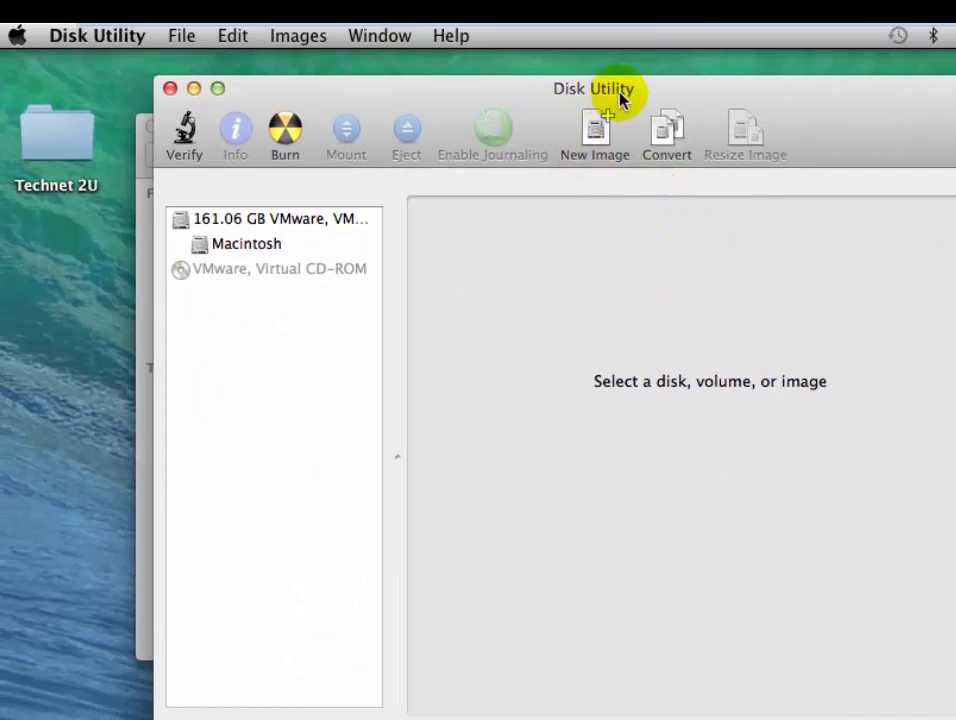
mouse_move(196, 88)
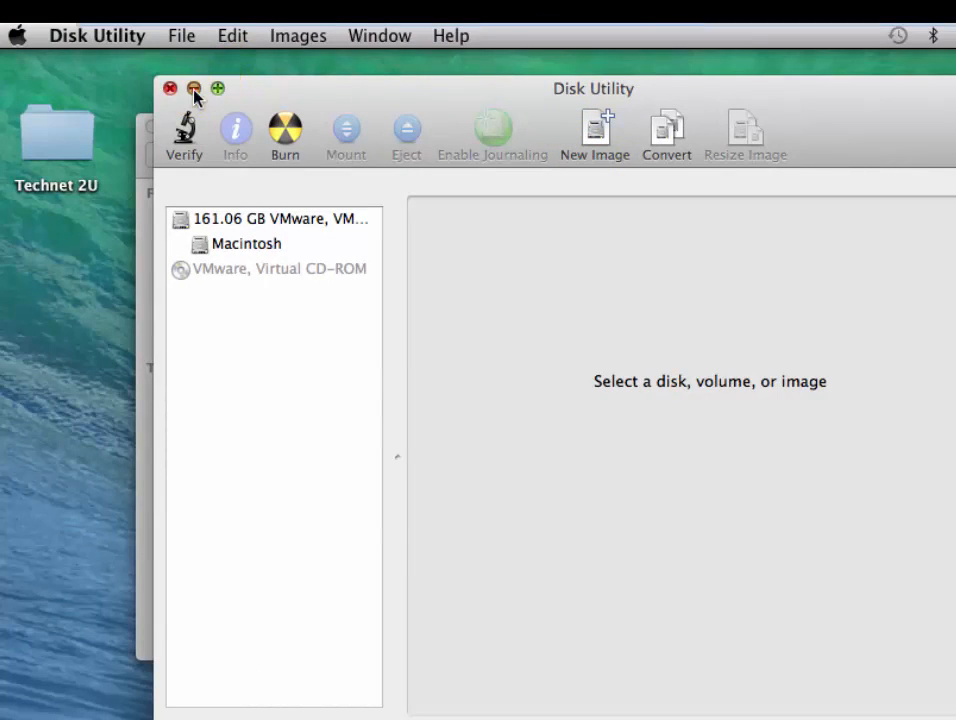
Begin a new disk image from a folder and browse to the Desktop for Technet 2U
left_click(180, 36)
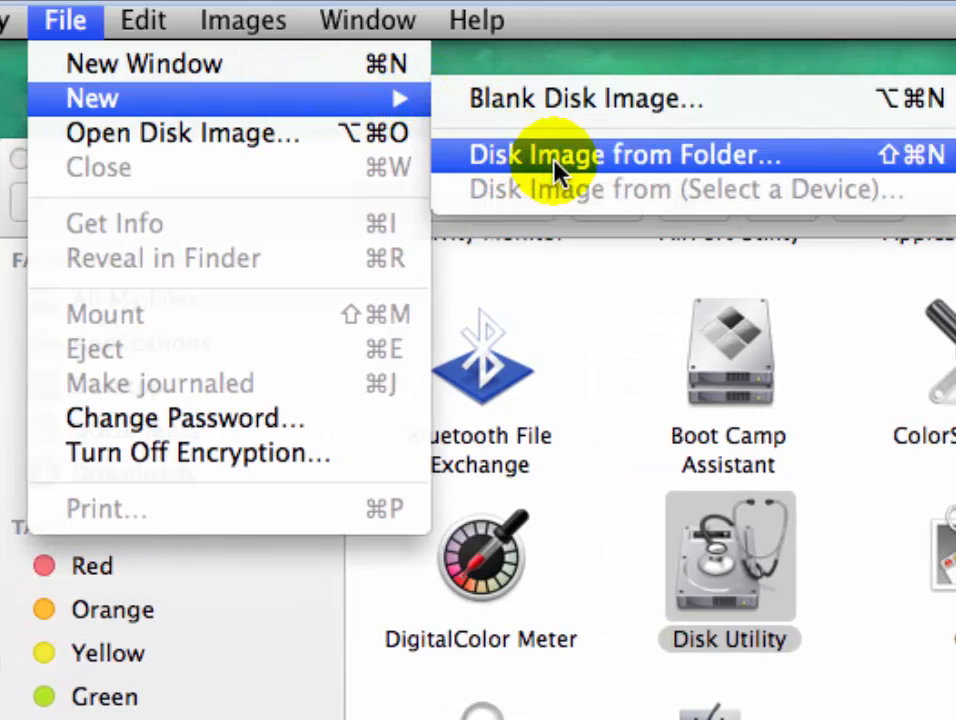
mouse_move(664, 164)
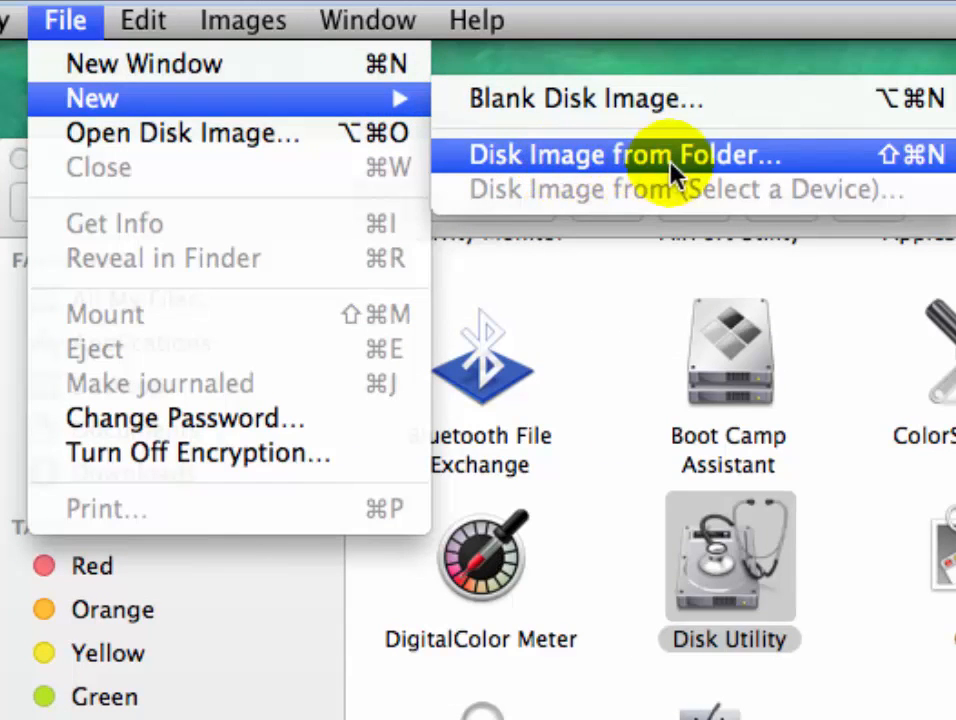
mouse_move(700, 164)
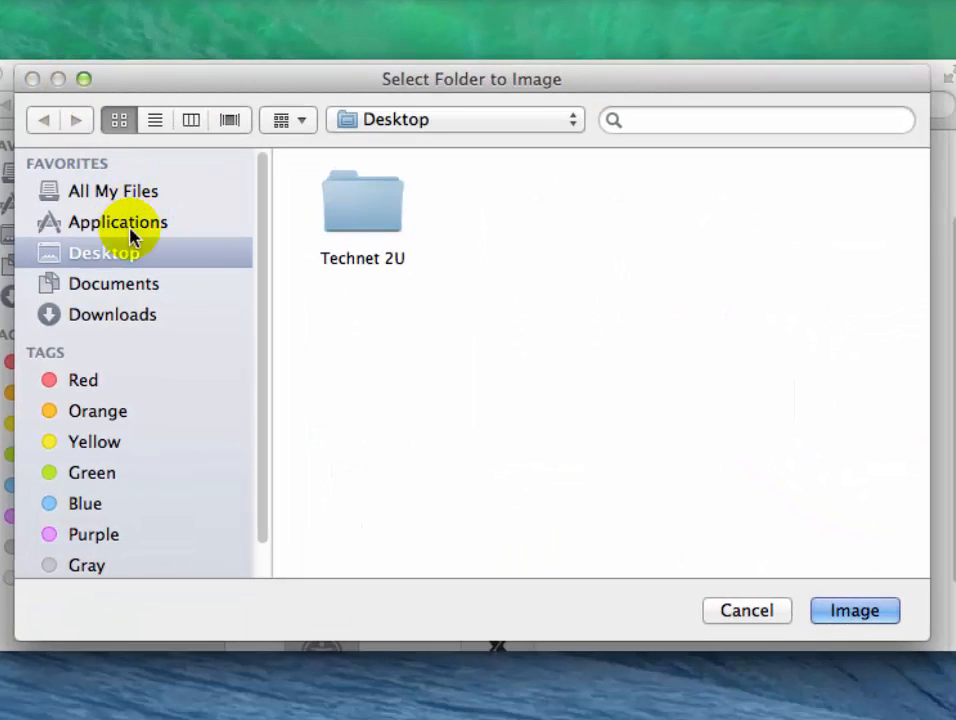
mouse_move(528, 84)
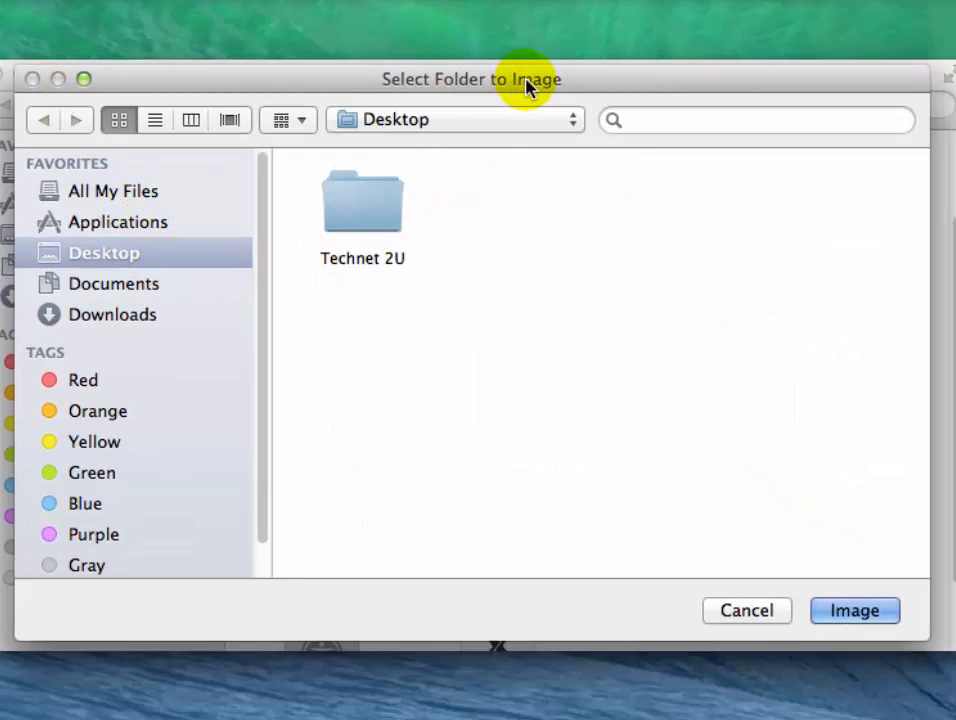
mouse_move(176, 252)
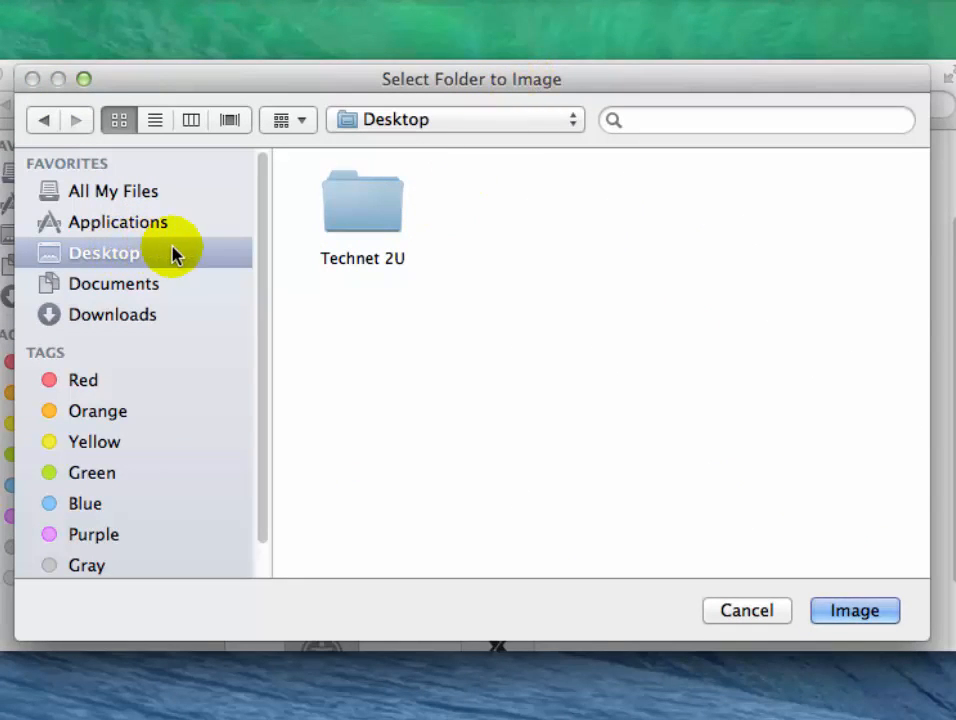
left_click(362, 200)
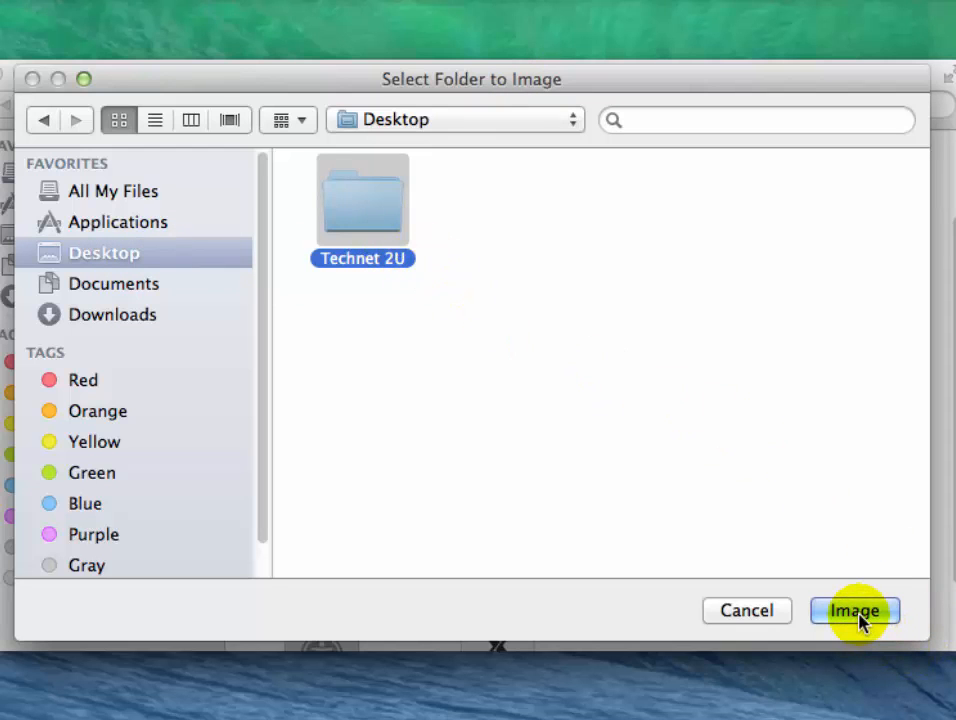
Image the Technet 2U folder to the Desktop as read/write with 128-bit AES encryption
left_click(854, 610)
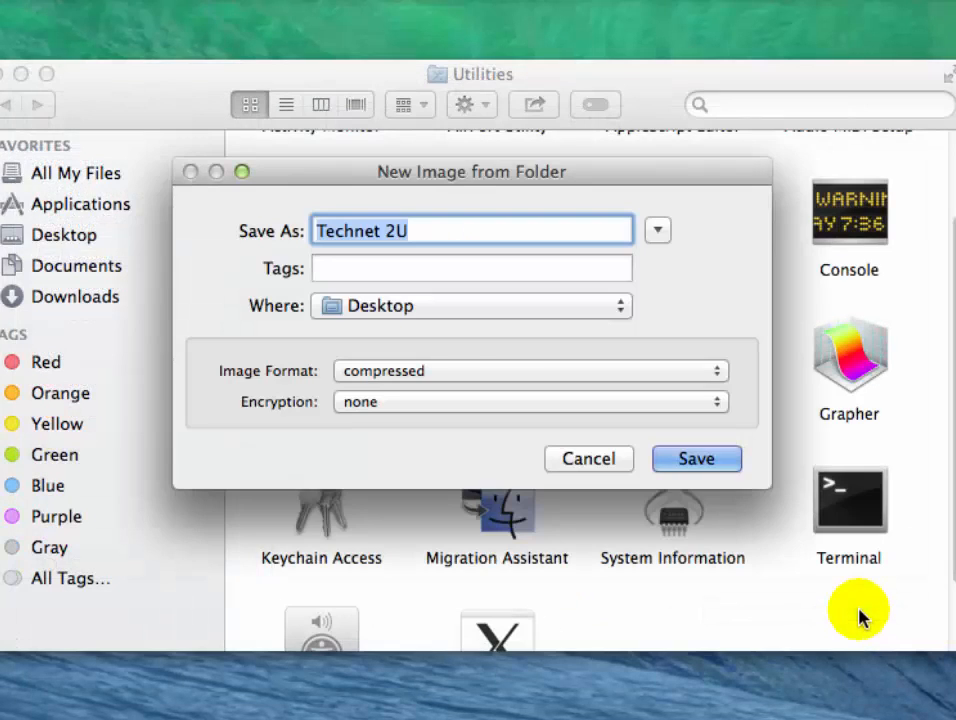
mouse_move(464, 238)
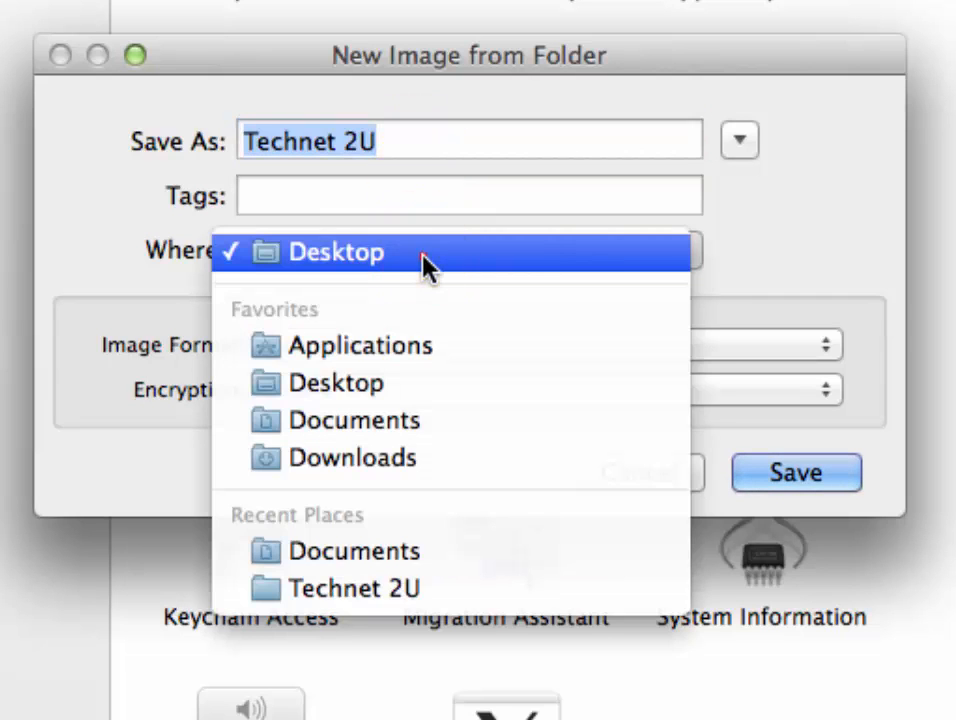
left_click(336, 252)
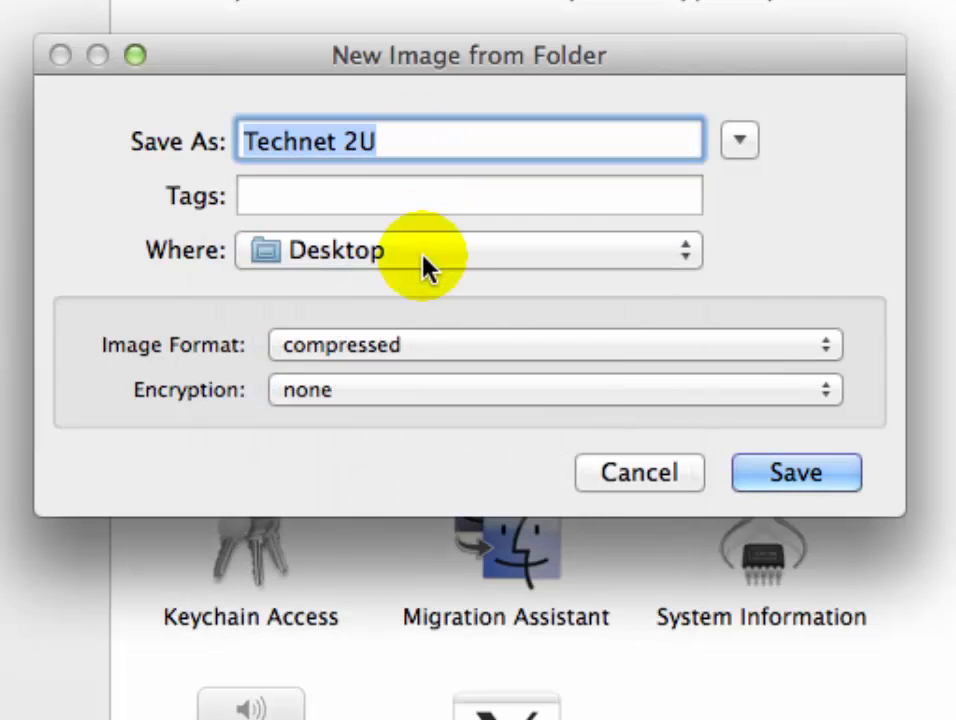
mouse_move(204, 356)
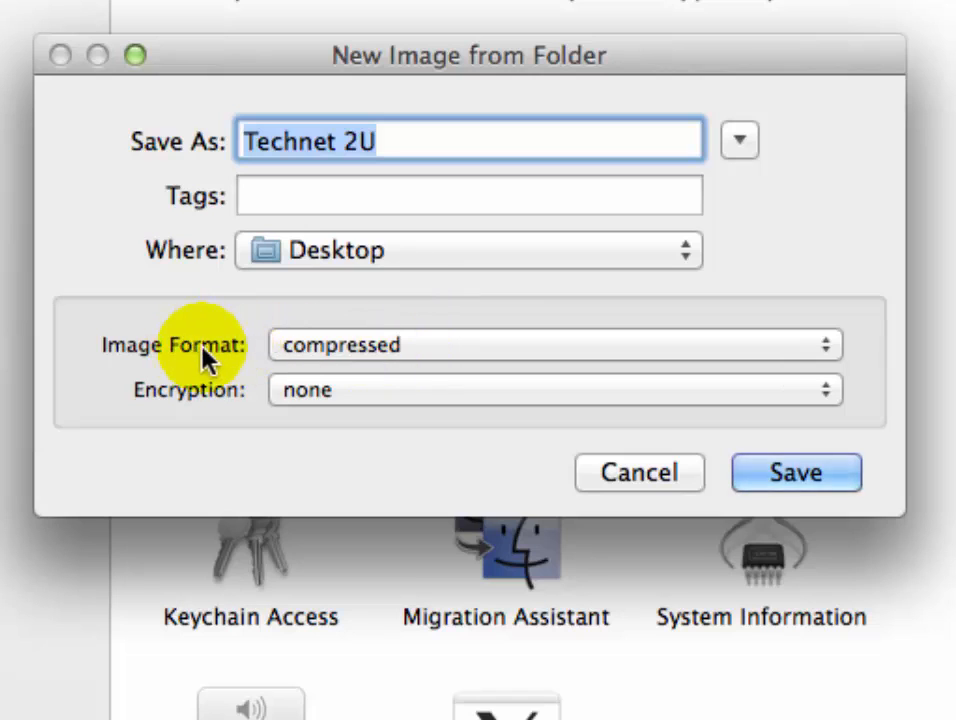
mouse_move(400, 350)
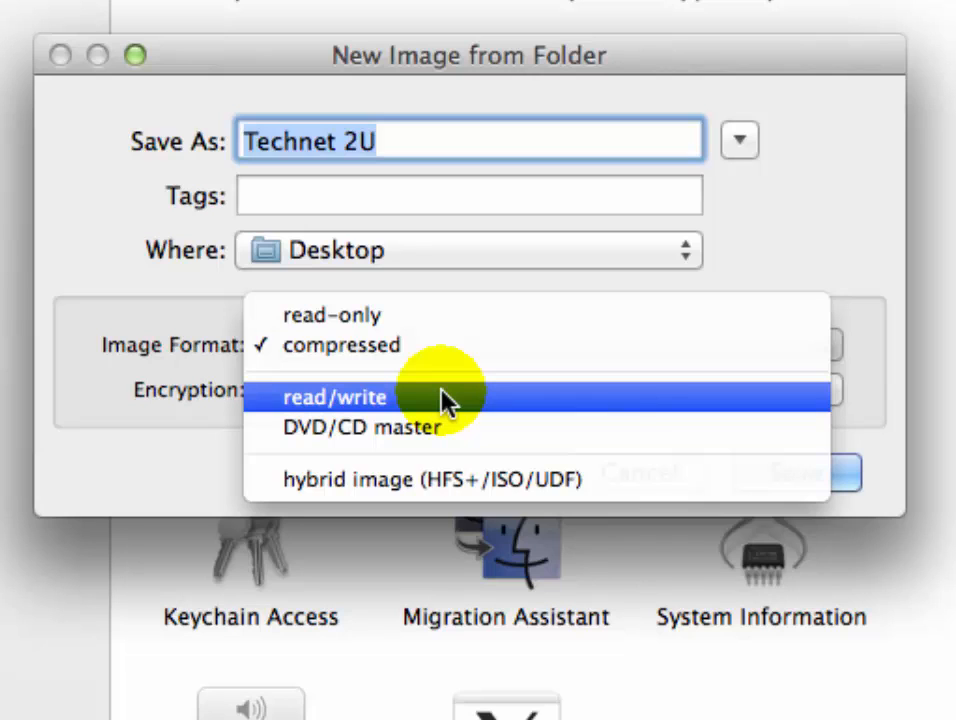
left_click(336, 396)
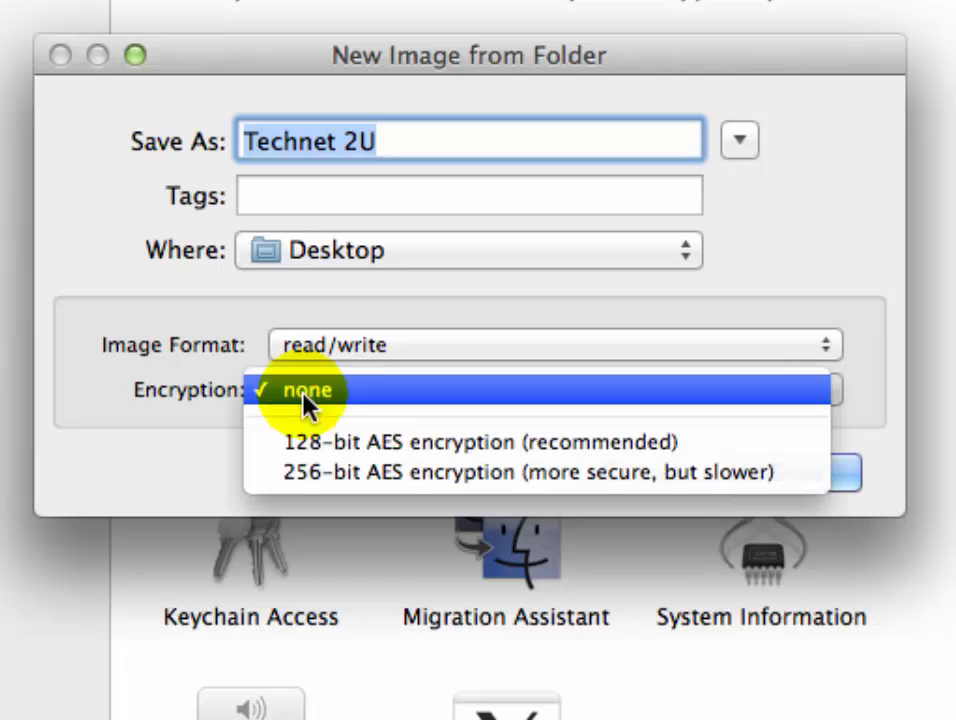
mouse_move(350, 442)
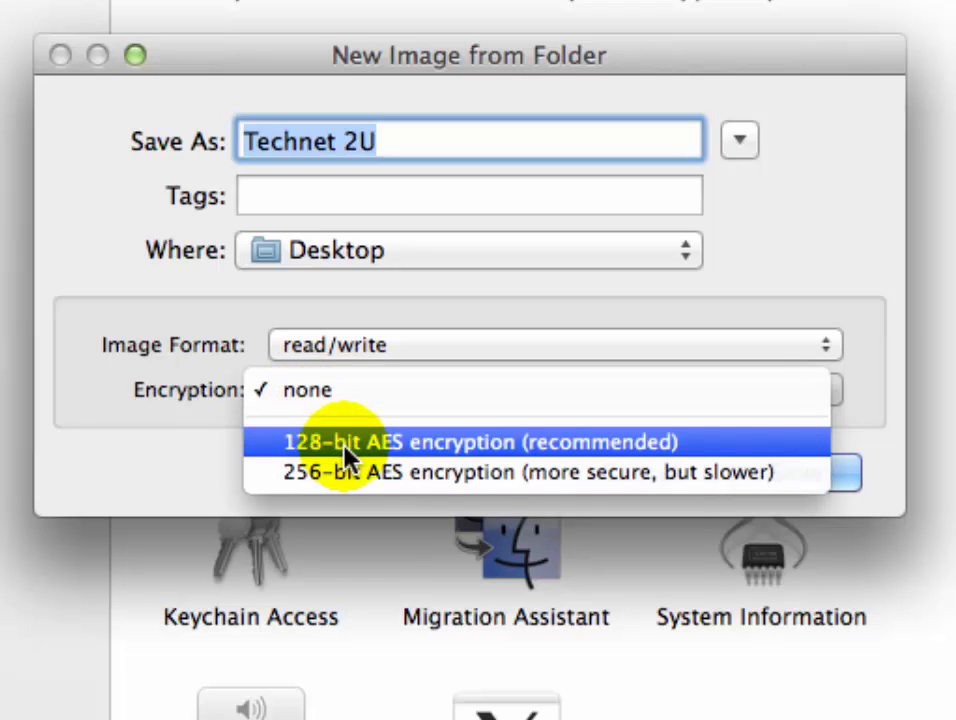
mouse_move(416, 460)
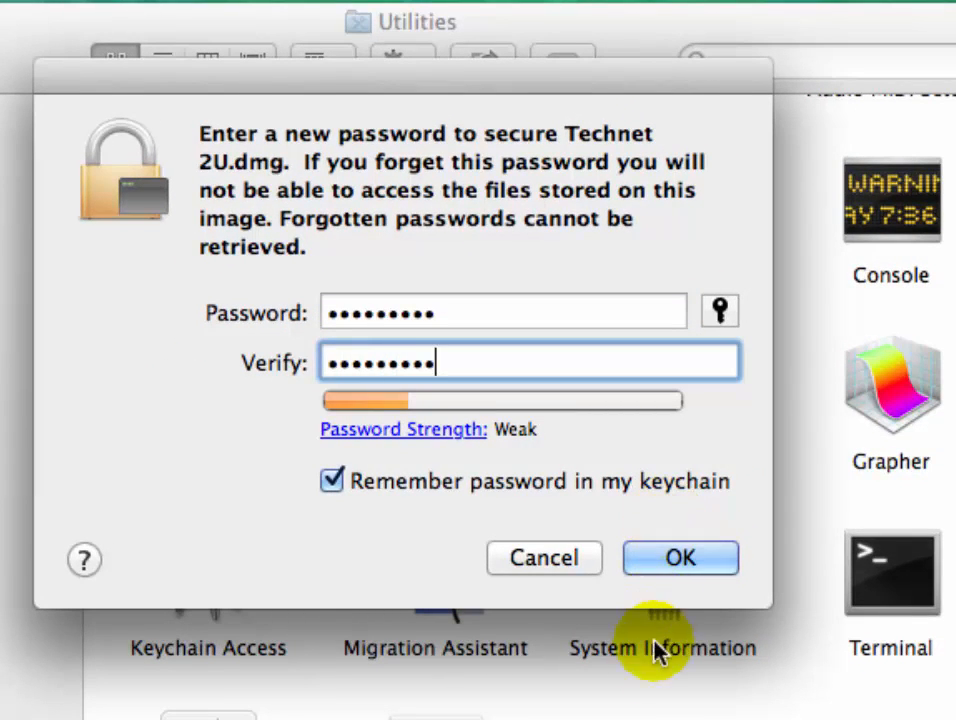
Set the image password without keychain storage, creating Technet 2U.dmg on the Desktop
left_click(332, 480)
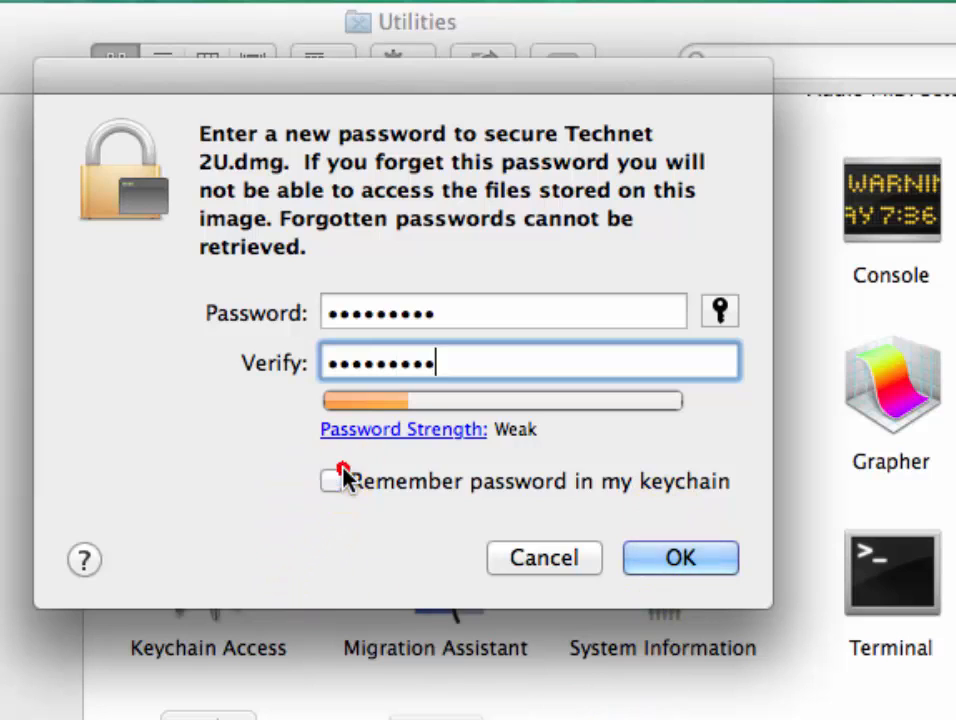
mouse_move(564, 410)
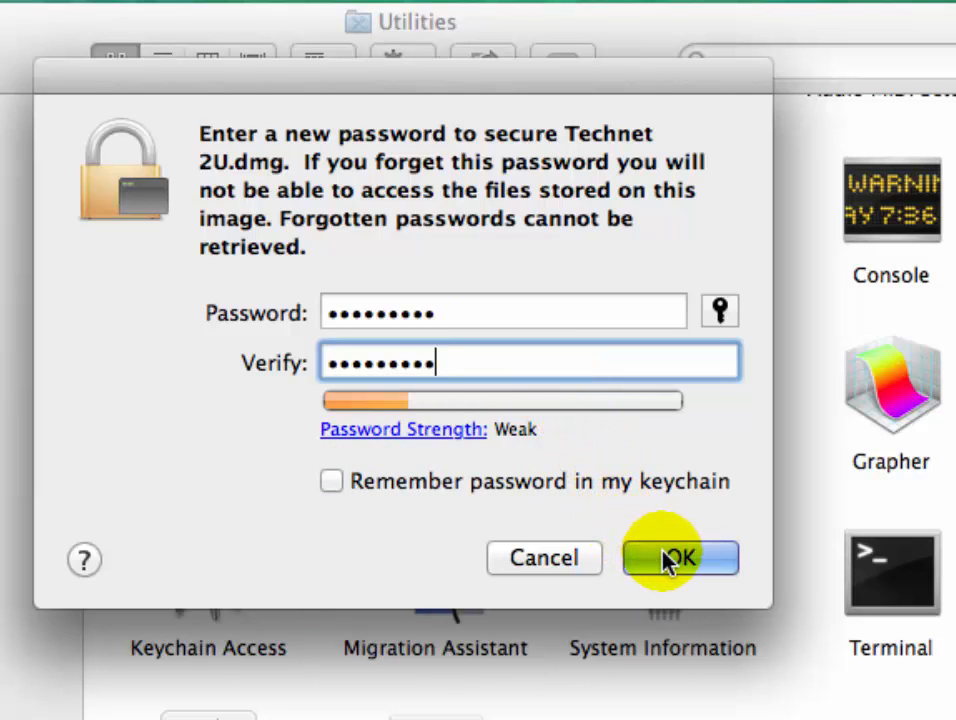
left_click(680, 558)
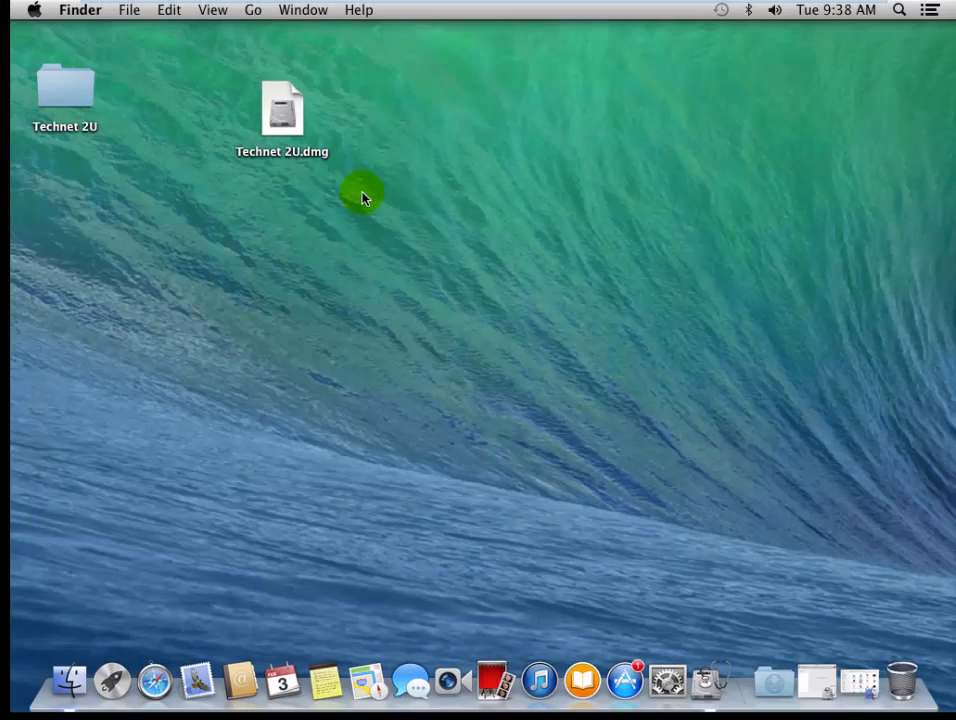
Open Technet 2U.dmg from the Desktop and unlock it with its password
left_click(282, 108)
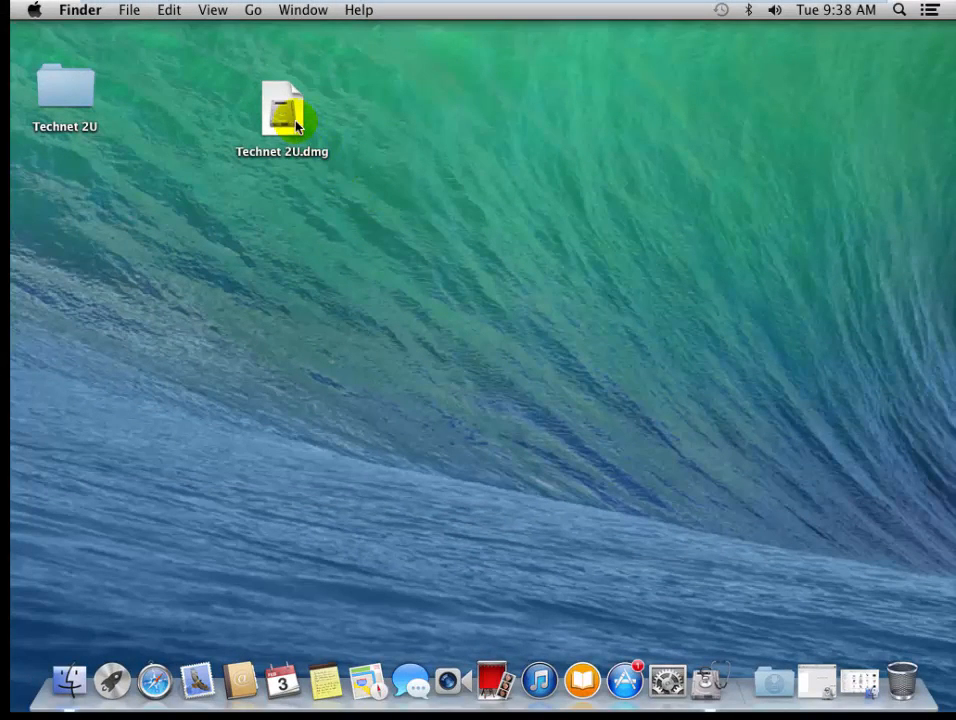
left_click(282, 110)
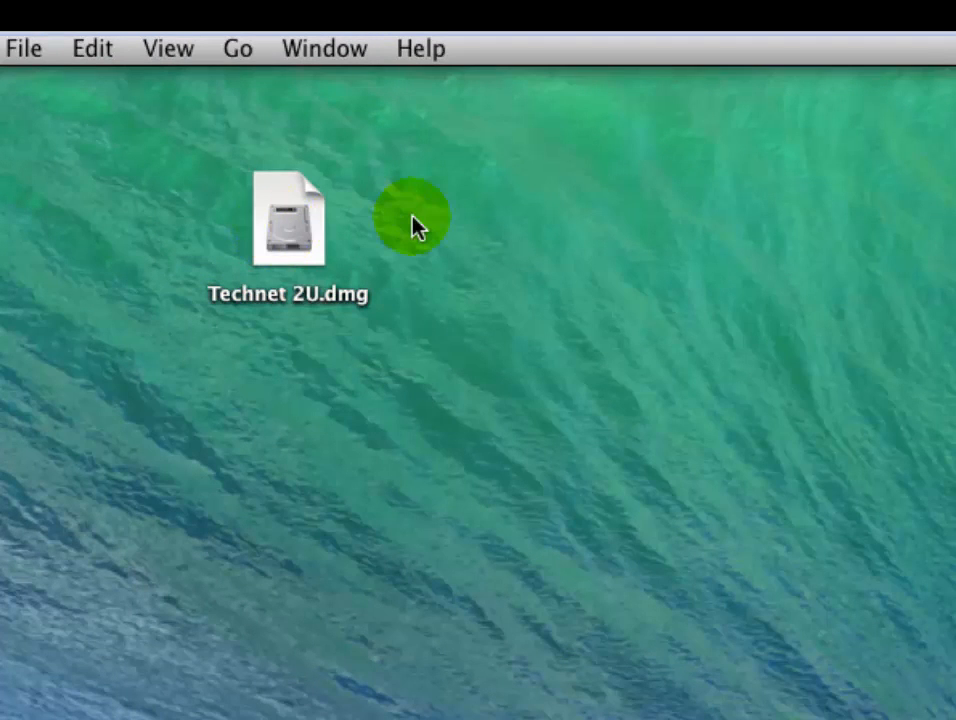
mouse_move(320, 240)
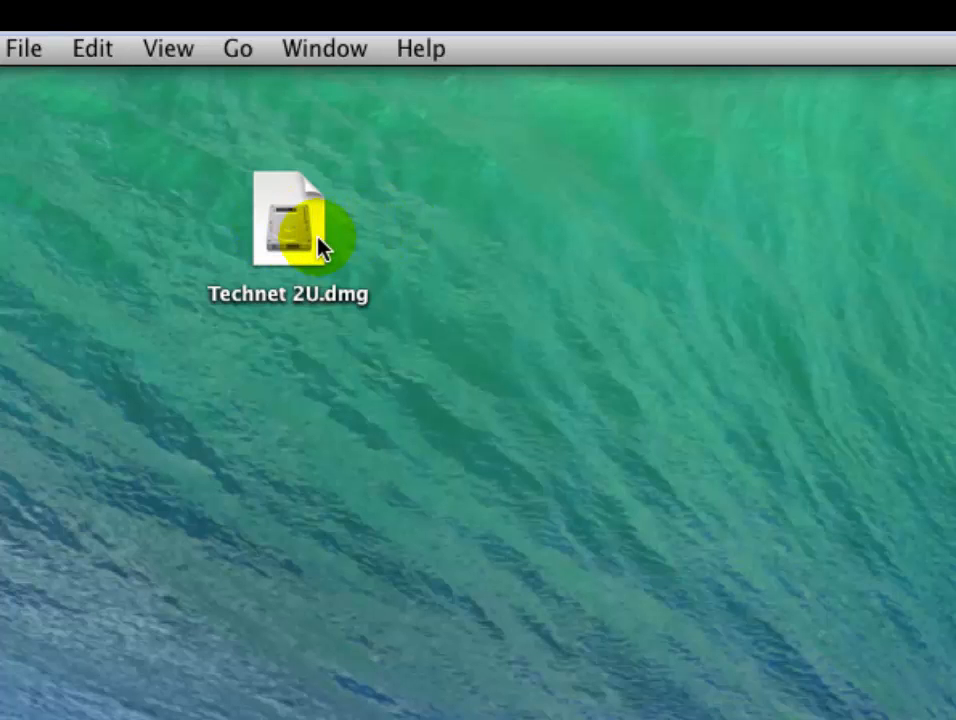
left_click(290, 220)
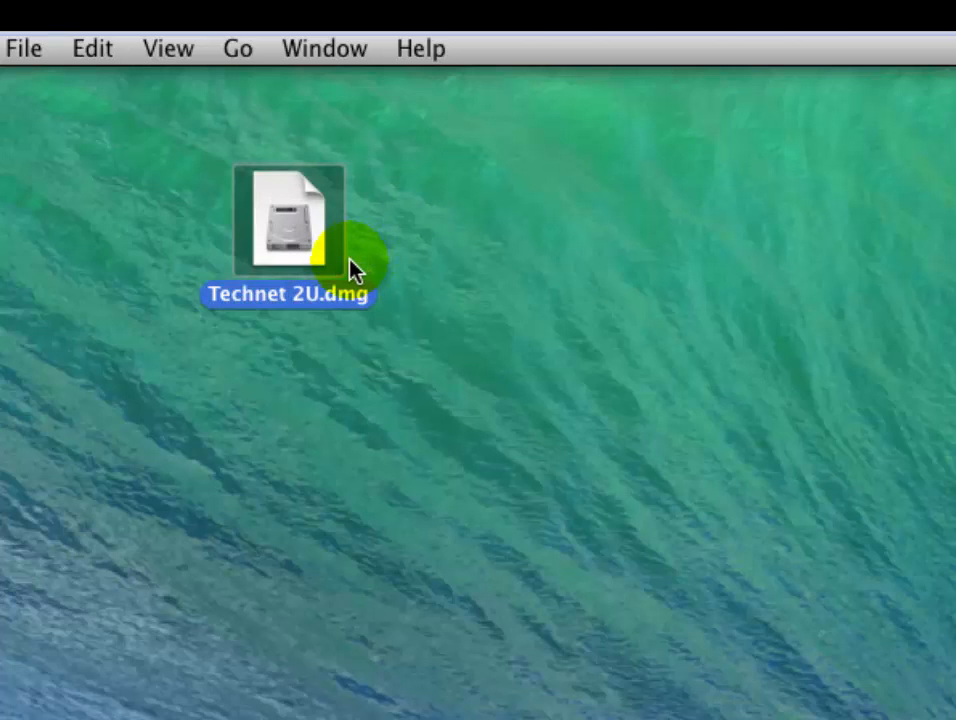
double_click(288, 224)
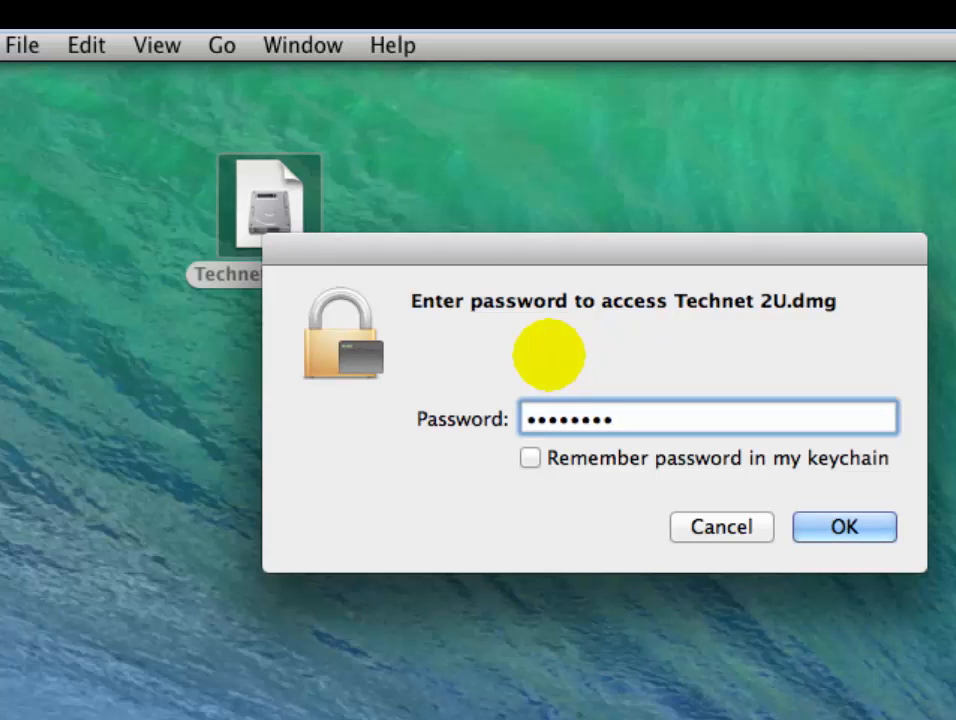
mouse_move(864, 440)
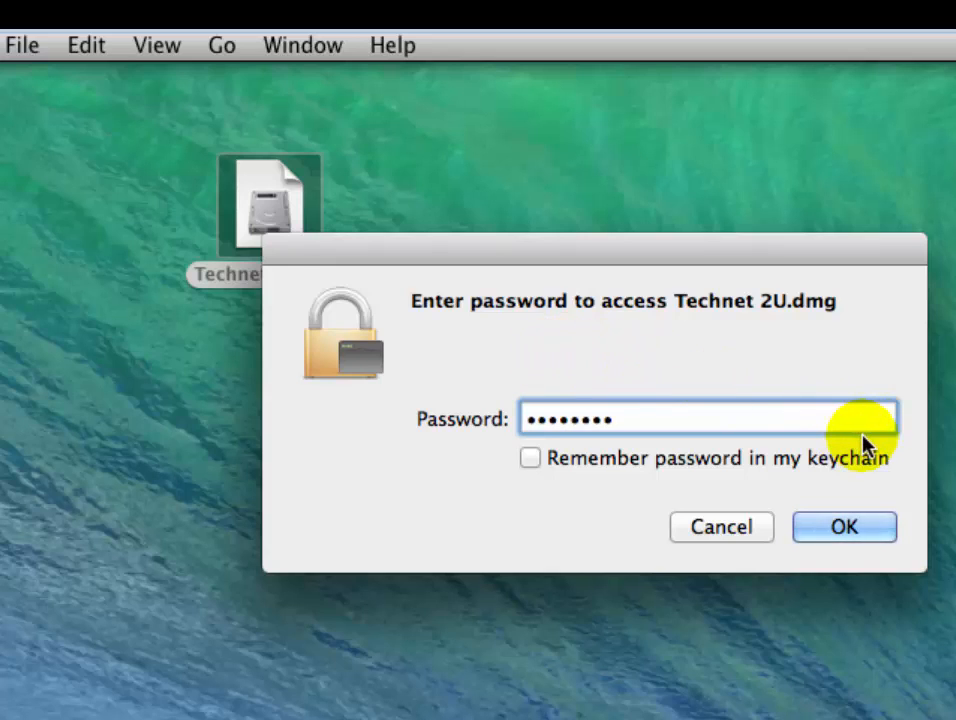
left_click(844, 528)
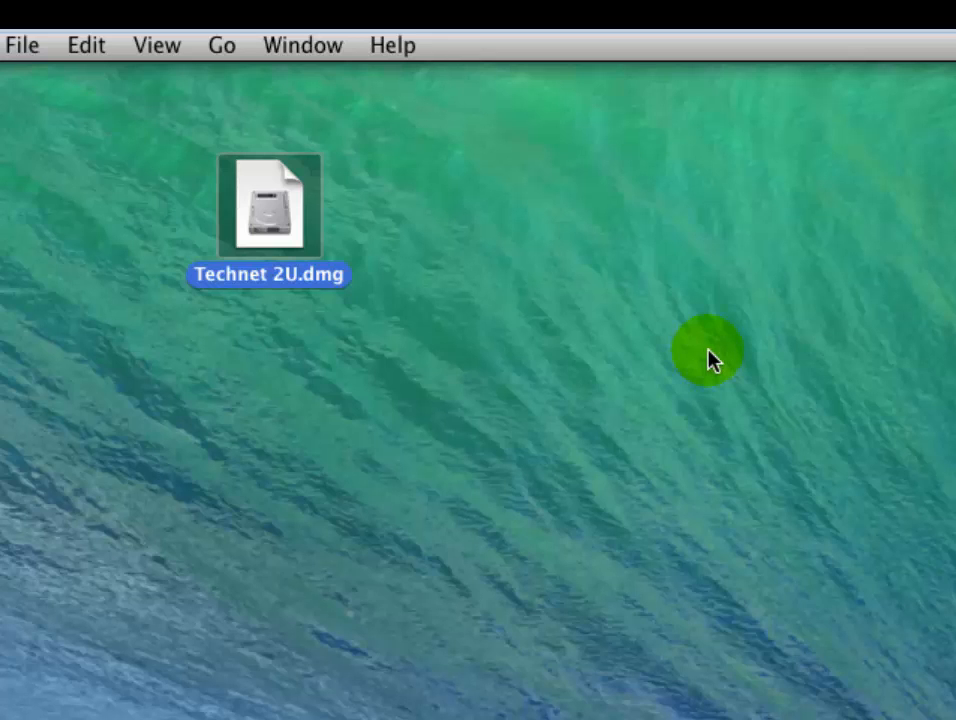
Move the mounted Technet 2U disk beside the .dmg, view ff.png inside, then close its window
double_click(268, 204)
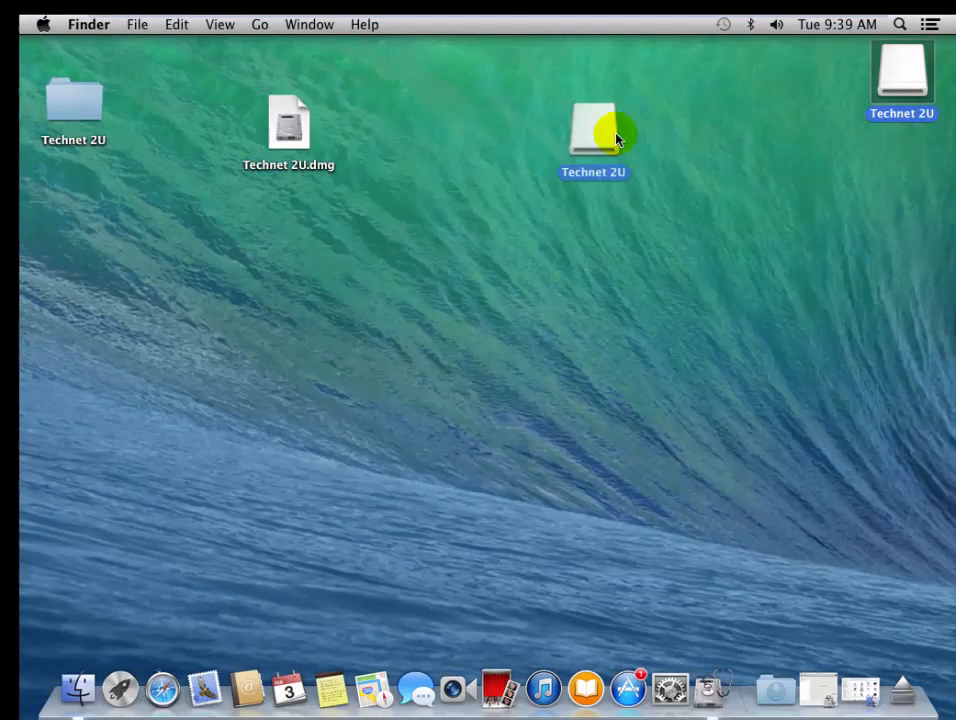
left_click_drag(592, 136, 428, 136)
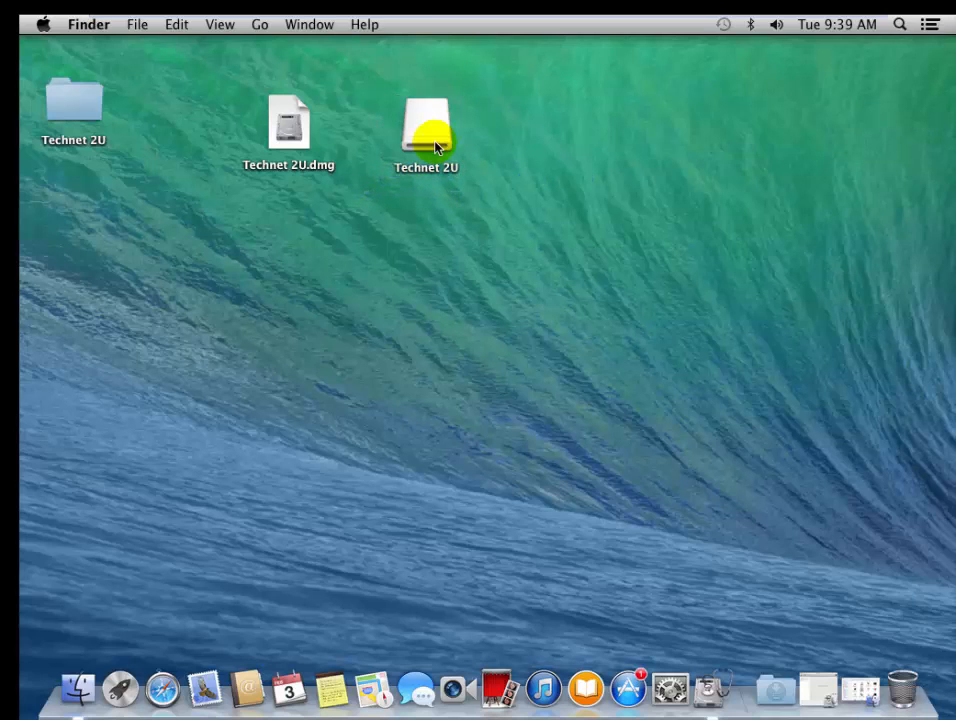
left_click(426, 130)
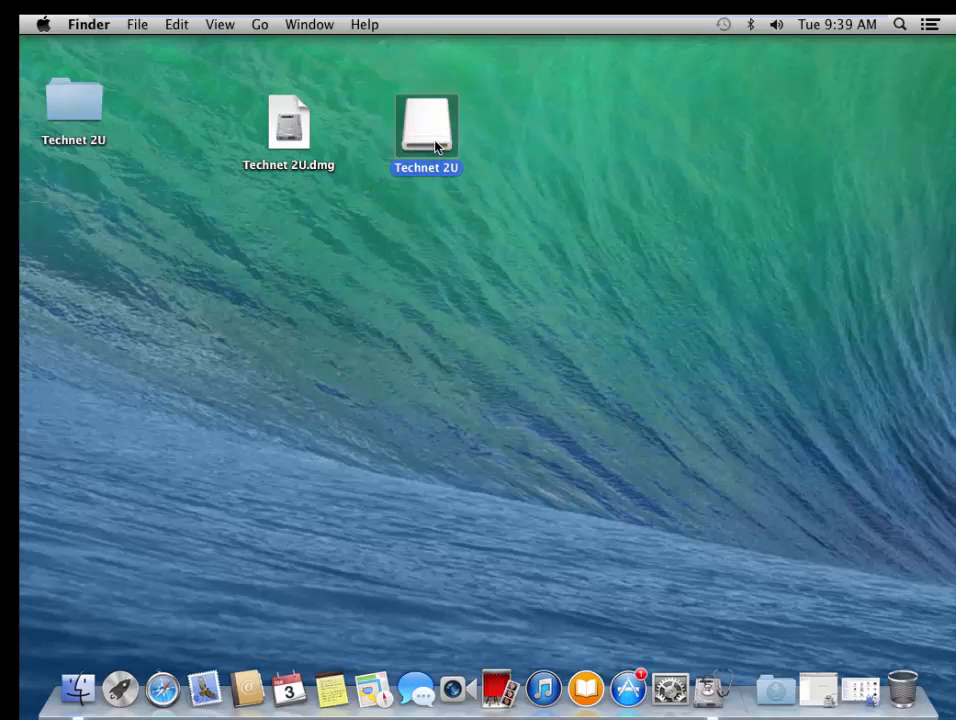
double_click(426, 124)
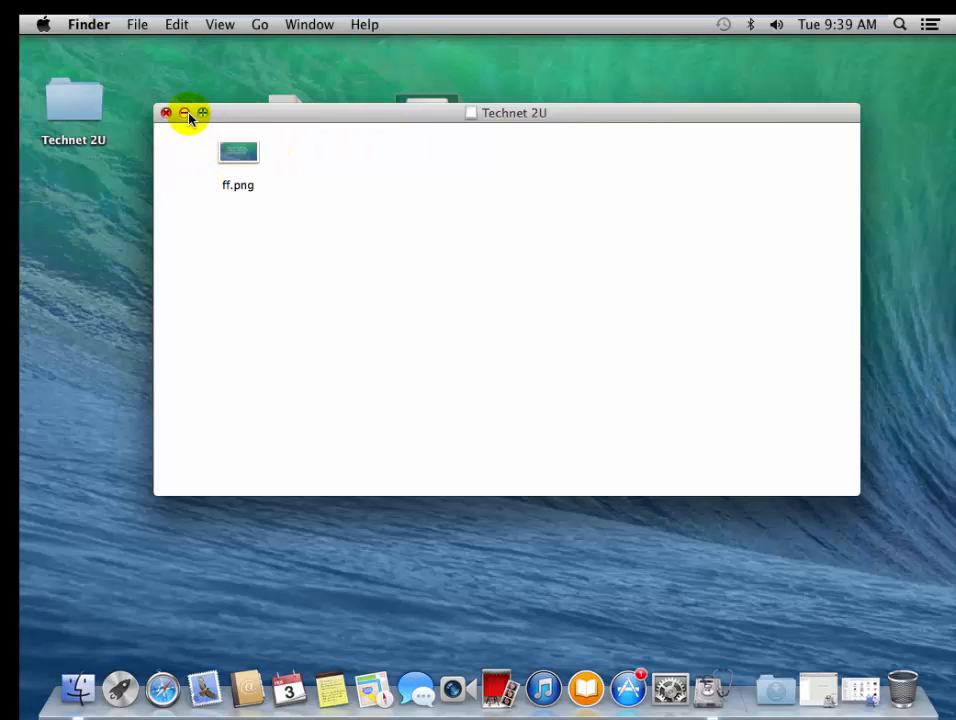
left_click(166, 112)
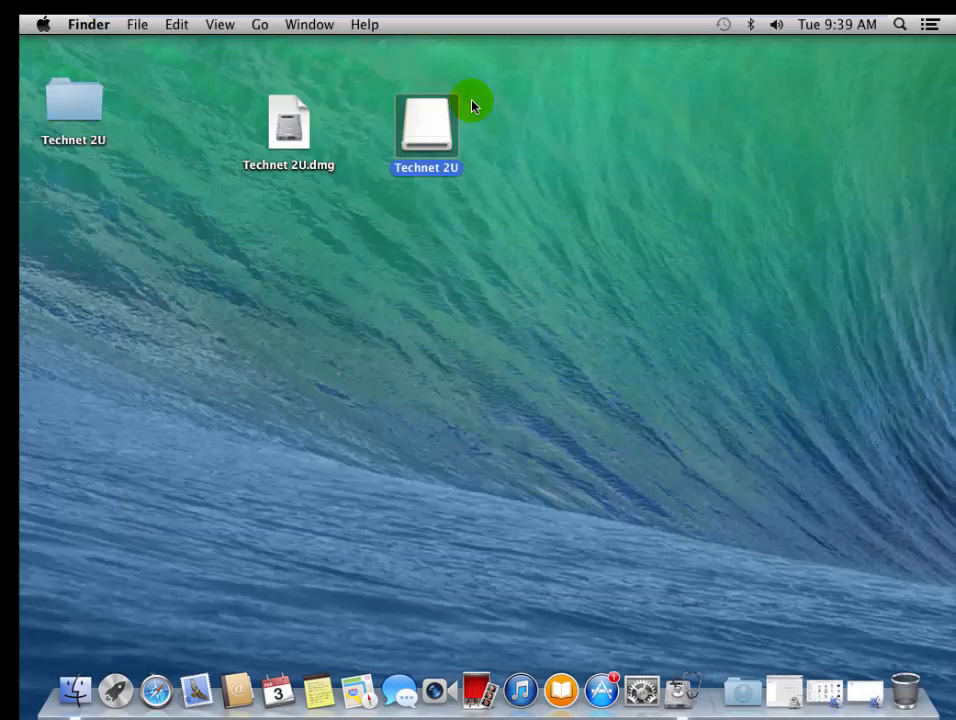